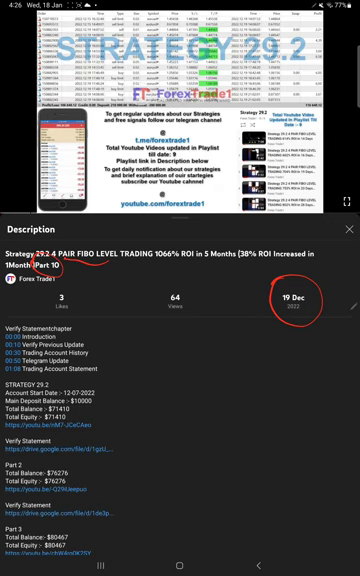
- Scroll the description through Parts 2-6 with their balances, equity and statement links
{"action": "scroll", "scroll_direction": "down", "scroll_amount": 3}
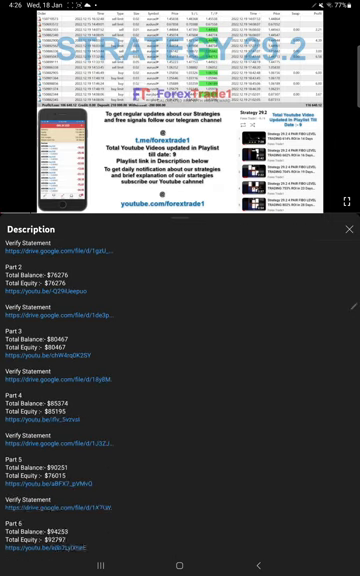
{"action": "scroll", "scroll_direction": "down", "scroll_amount": 3}
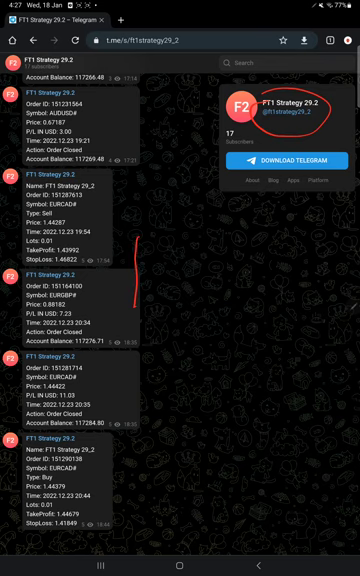
- Scroll through the channel's 2022.12.23 order posts with profits and balances, then switch apps
{"action": "scroll", "scroll_direction": "down", "scroll_amount": 3}
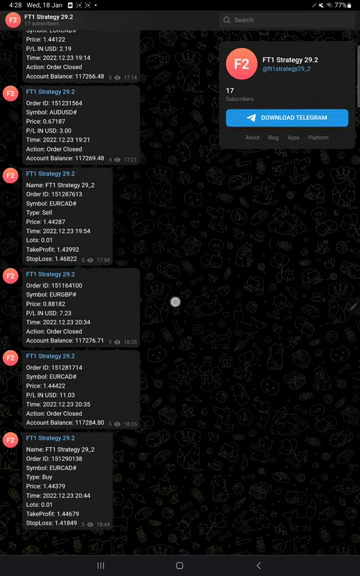
{"action": "scroll", "scroll_direction": "down", "scroll_amount": 3}
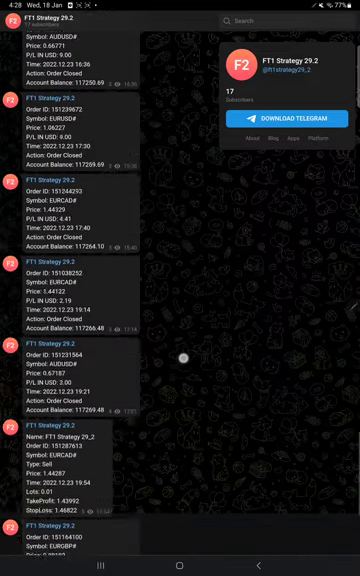
{"action": "scroll", "scroll_direction": "down", "scroll_amount": 3}
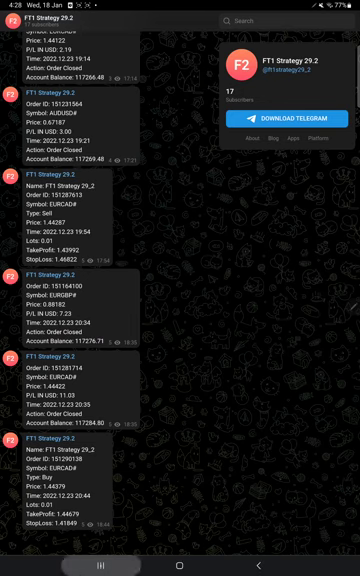
{"action": "left_click", "coordinate": [178, 565]}
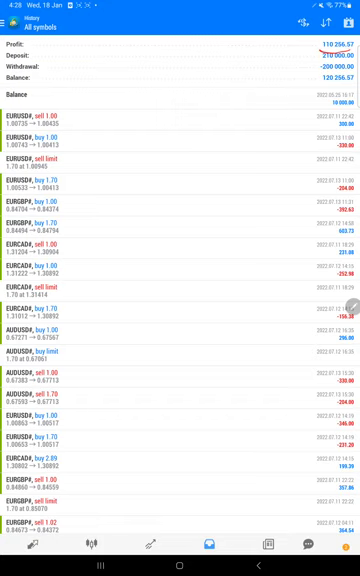
- Scroll the All-symbols history list showing profit 110,256.57 and balance 120,256.57
{"action": "scroll", "scroll_direction": "down", "scroll_amount": 3}
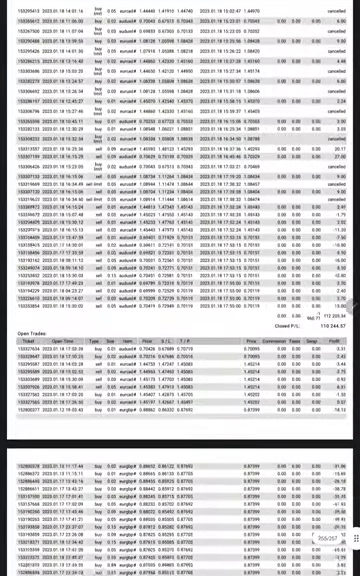
- Scroll to page 257/257 with the summary, balance graph and net profit 110,244.57
{"action": "scroll", "scroll_direction": "down", "scroll_amount": 3}
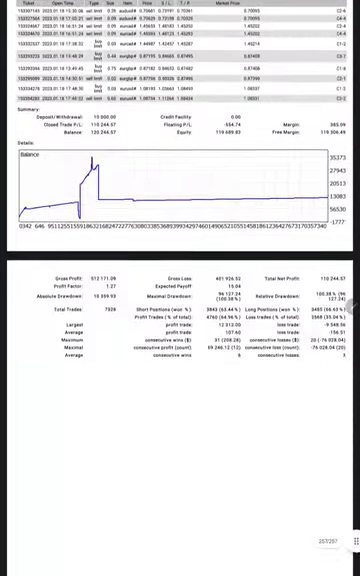